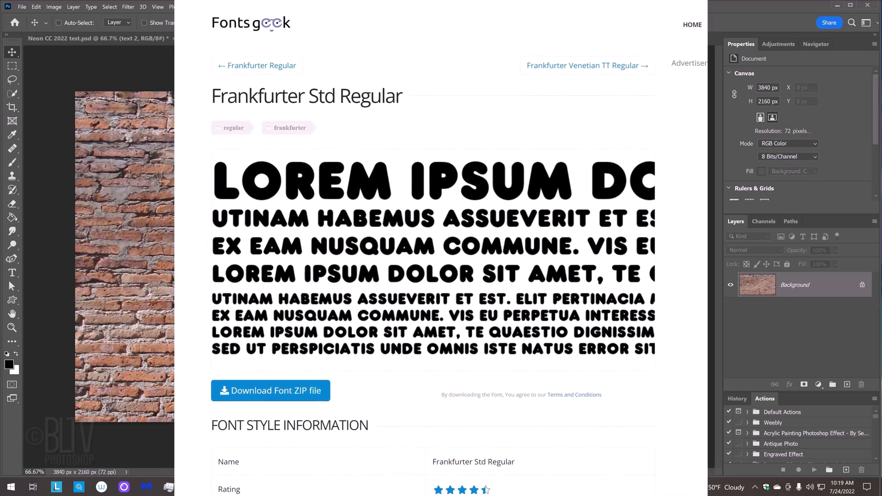
# Download the Frankfurter Std Regular font ZIP from the Fontsgeek page
pyautogui.click(247, 39)
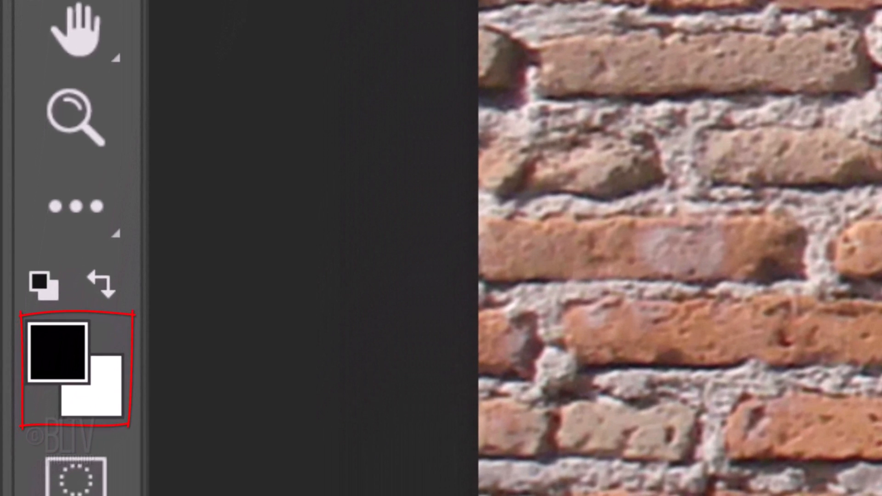
# Reset colours, make white the foreground and start the NEON TUBES text line on the wall
pyautogui.press('d')
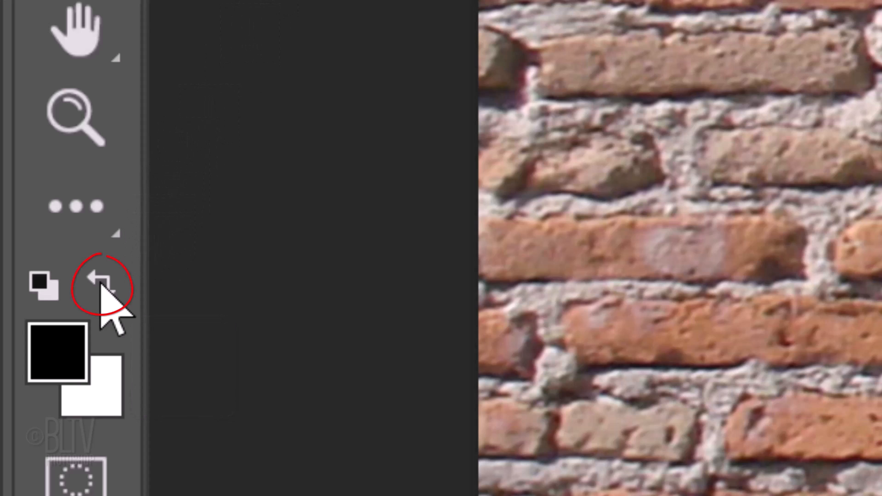
pyautogui.click(100, 281)
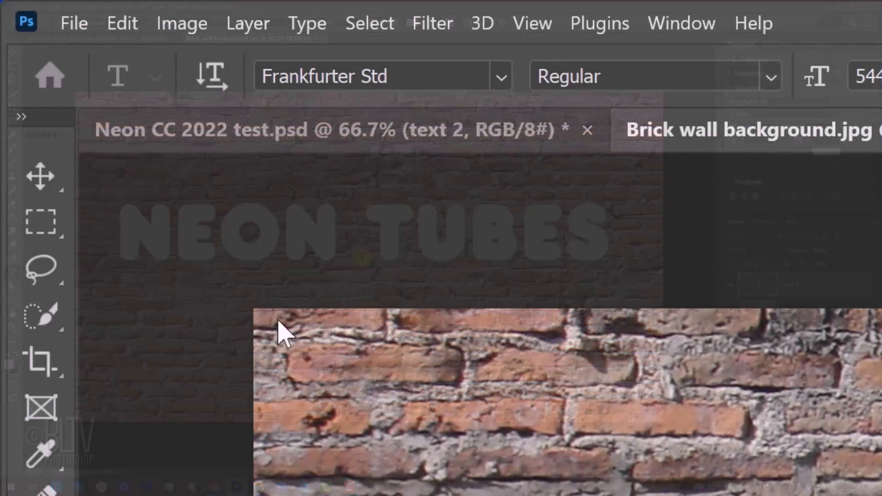
pyautogui.click(40, 174)
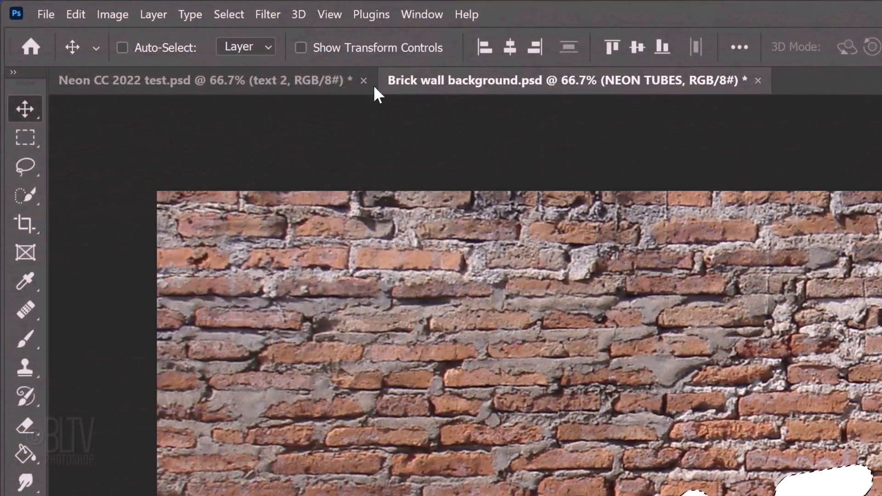
# Select the whole brick-wall image area to align the NEON TUBES text within it
pyautogui.click(229, 14)
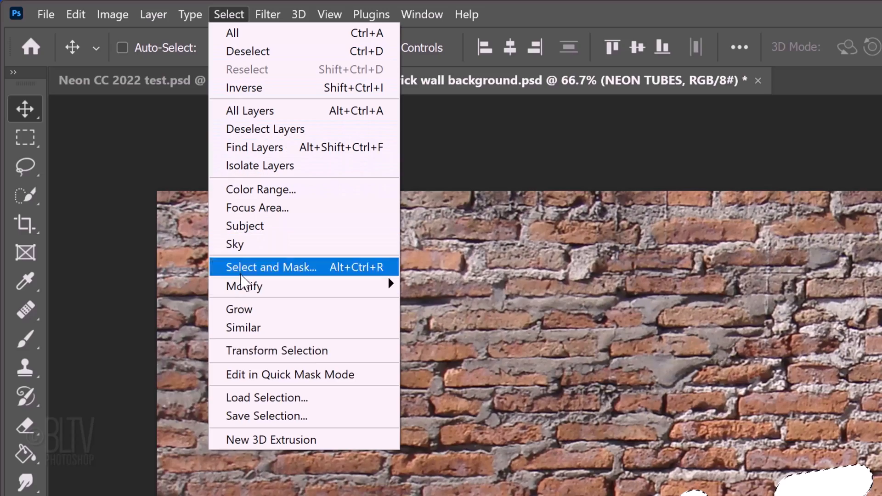
pyautogui.click(266, 415)
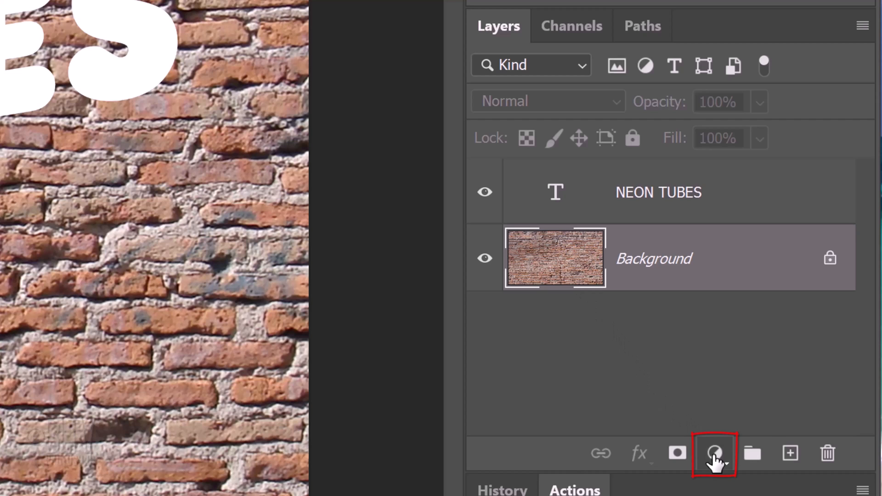
# Add a Levels adjustment above the wall with white output level lowered to 91
pyautogui.click(715, 453)
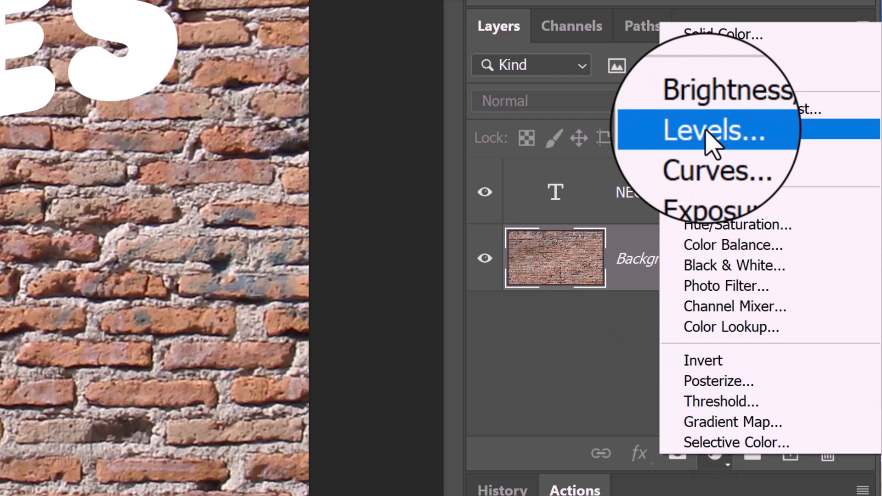
pyautogui.click(705, 129)
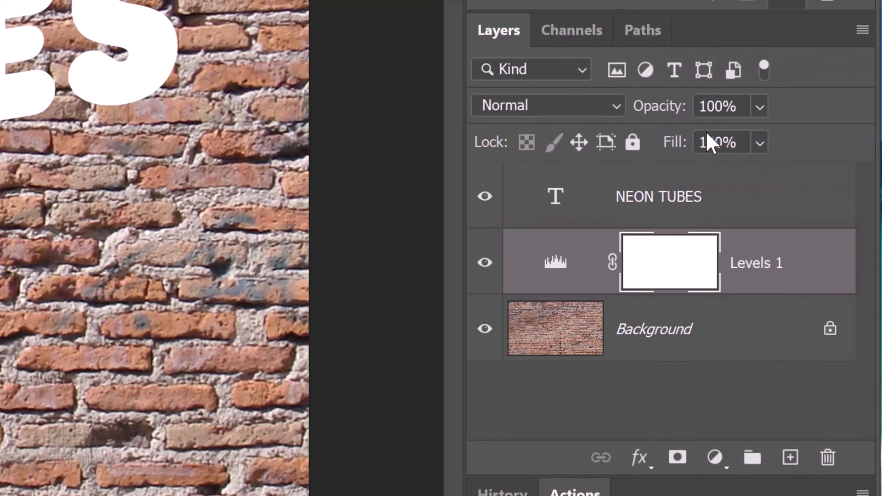
pyautogui.doubleClick(669, 262)
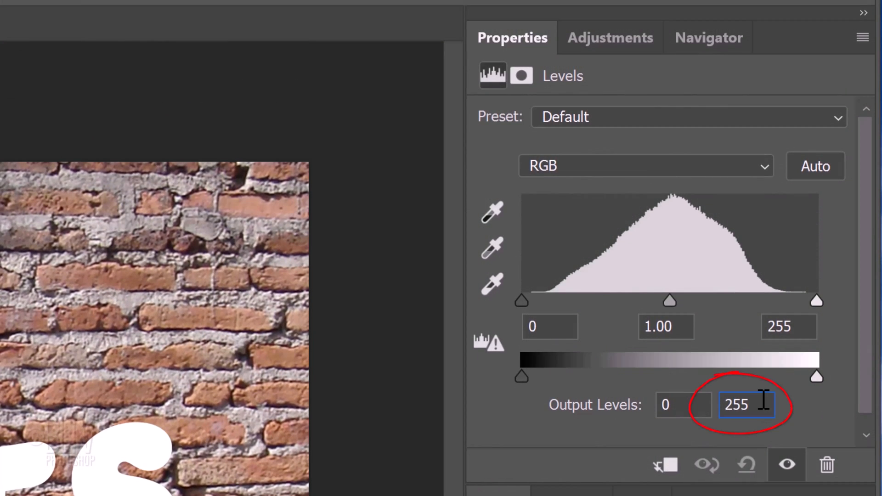
pyautogui.write('91')
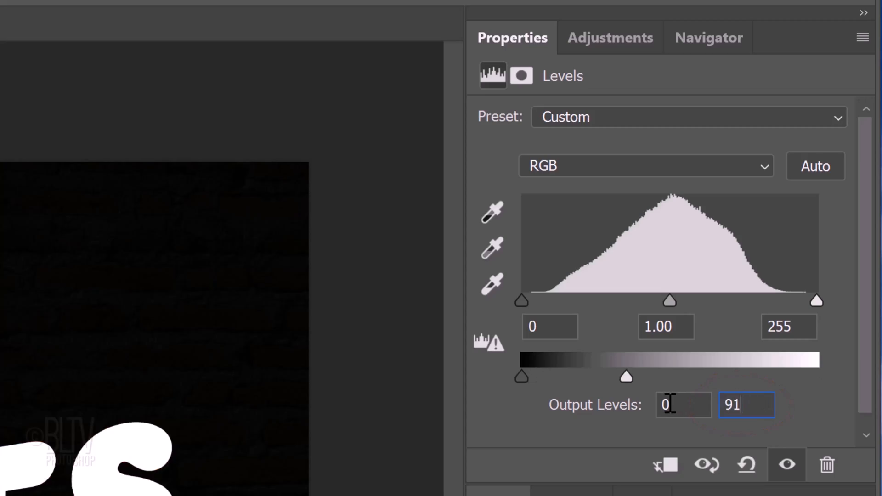
pyautogui.click(497, 27)
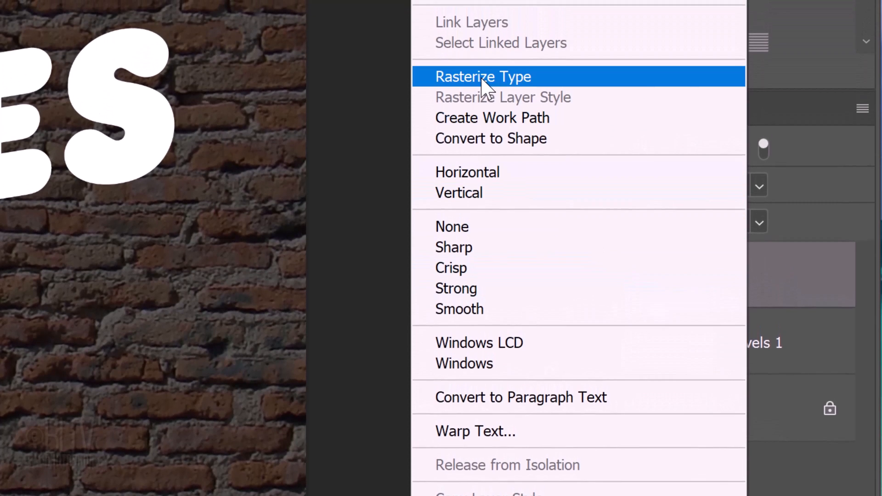
# Rasterize the text, contract its selection by 20 px and smooth it by 10 px for hollow outlines
pyautogui.click(483, 76)
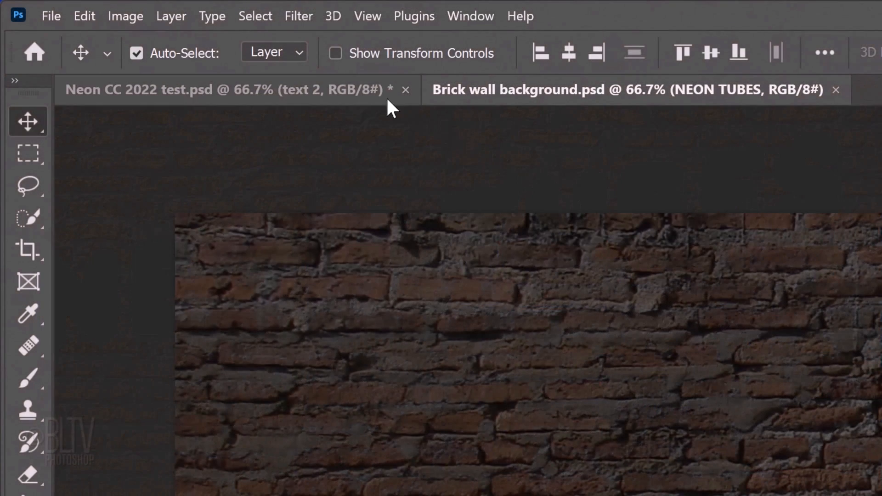
pyautogui.click(255, 16)
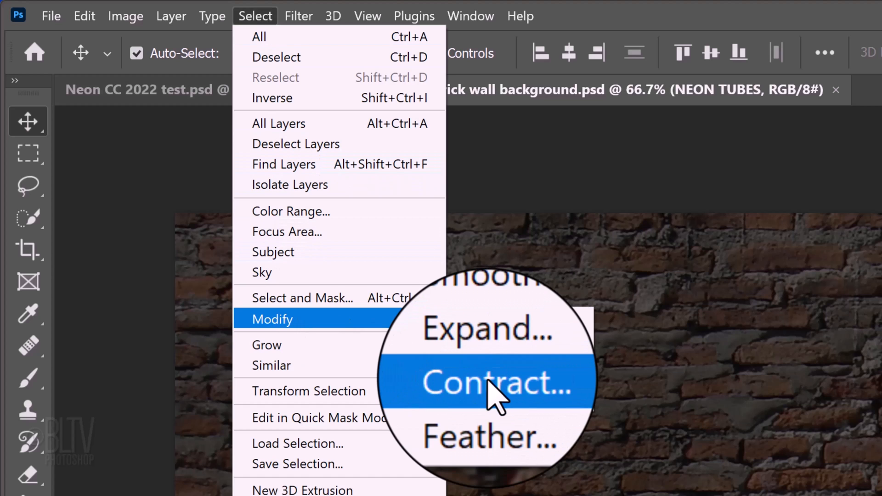
pyautogui.click(487, 382)
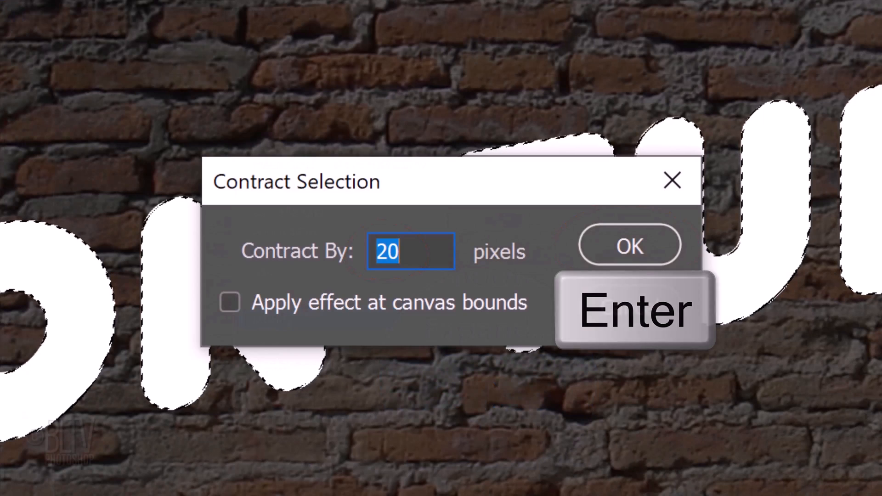
pyautogui.click(628, 246)
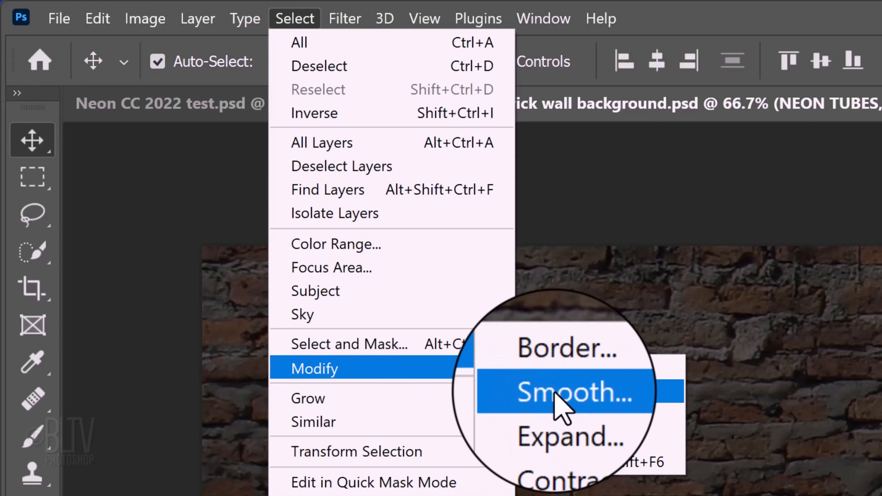
pyautogui.click(562, 392)
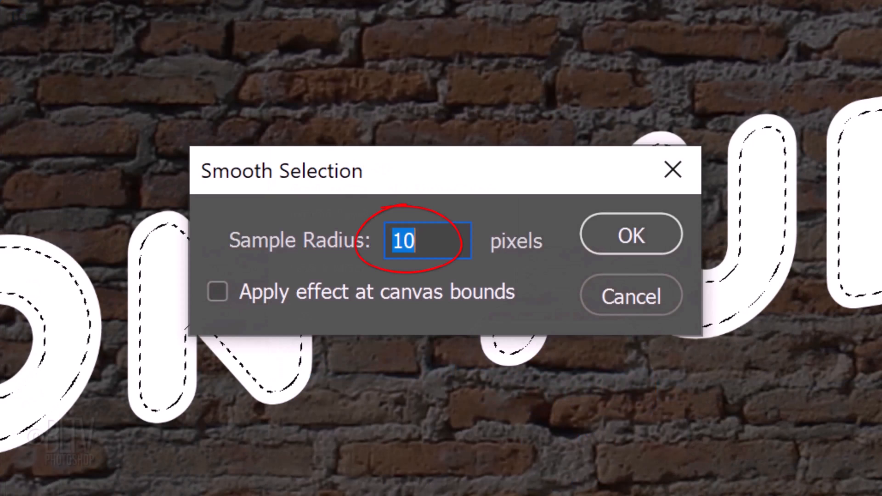
pyautogui.click(630, 234)
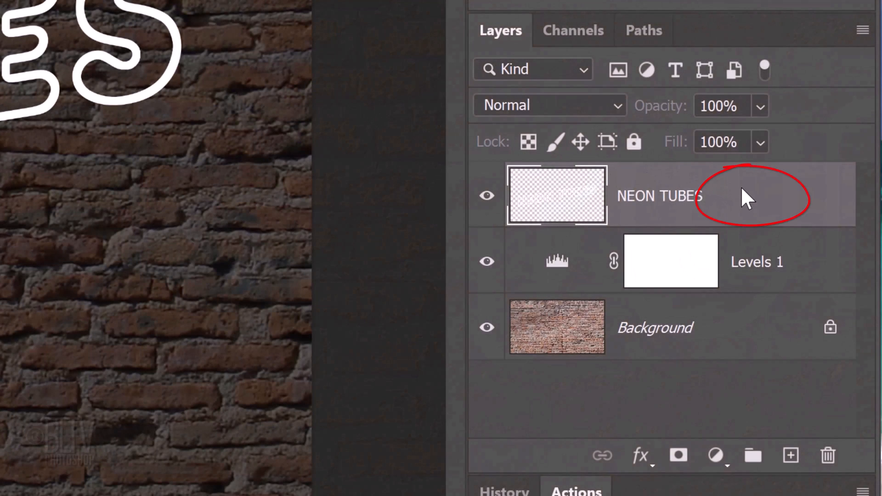
# Give the tube outlines a light-blue #6eaafb Color Overlay in Layer Style
pyautogui.doubleClick(675, 195)
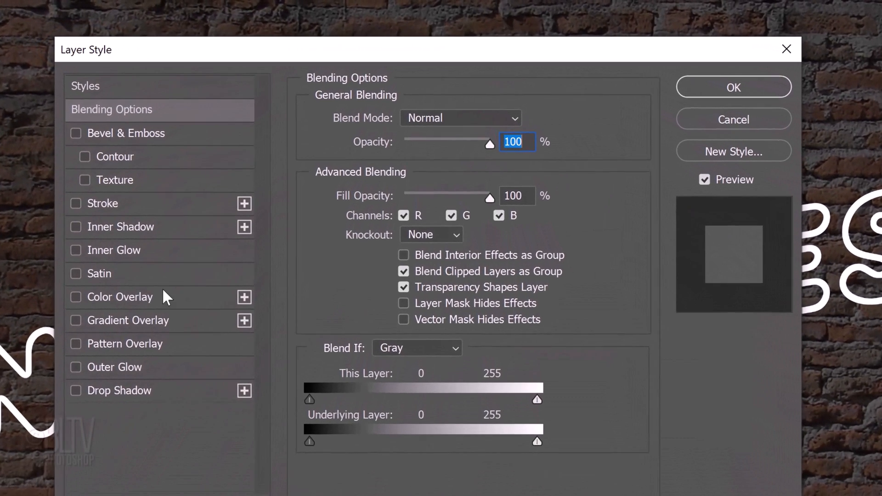
pyautogui.click(76, 296)
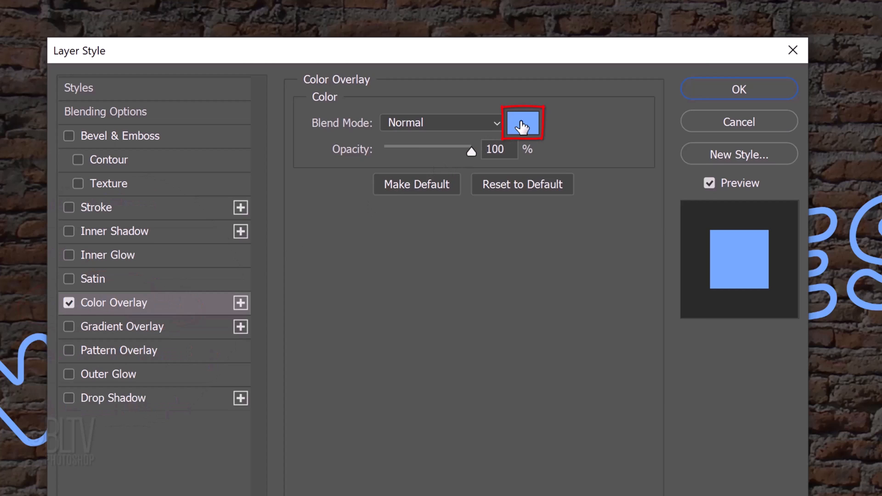
pyautogui.click(522, 122)
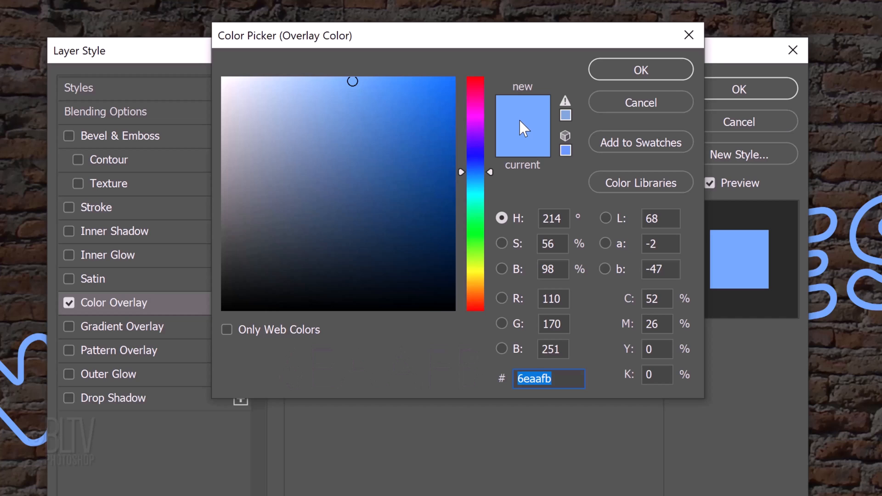
pyautogui.click(640, 69)
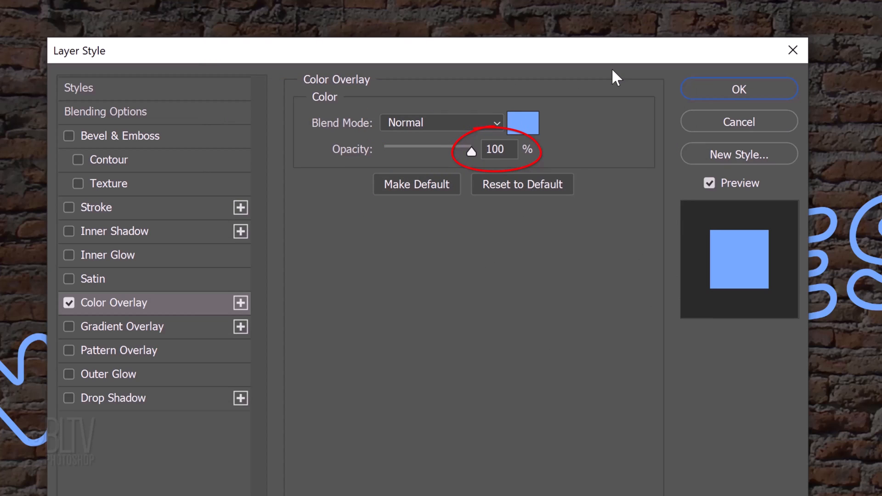
pyautogui.click(108, 374)
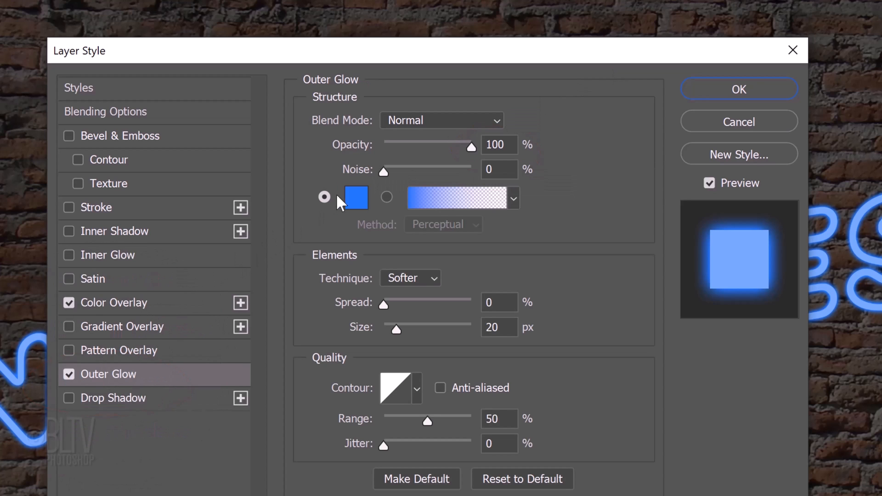
# Set the Outer Glow colour to bright blue 1176ff at full opacity, Normal blend, 20 px
pyautogui.click(354, 197)
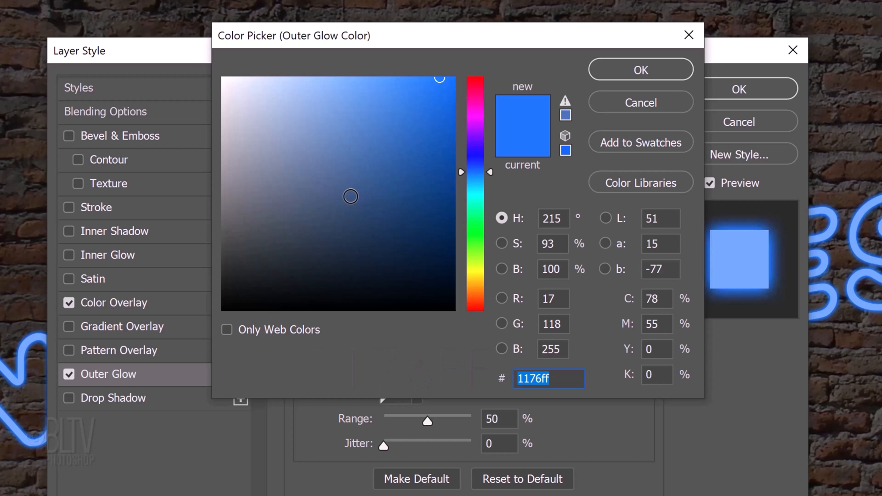
pyautogui.moveTo(577, 87)
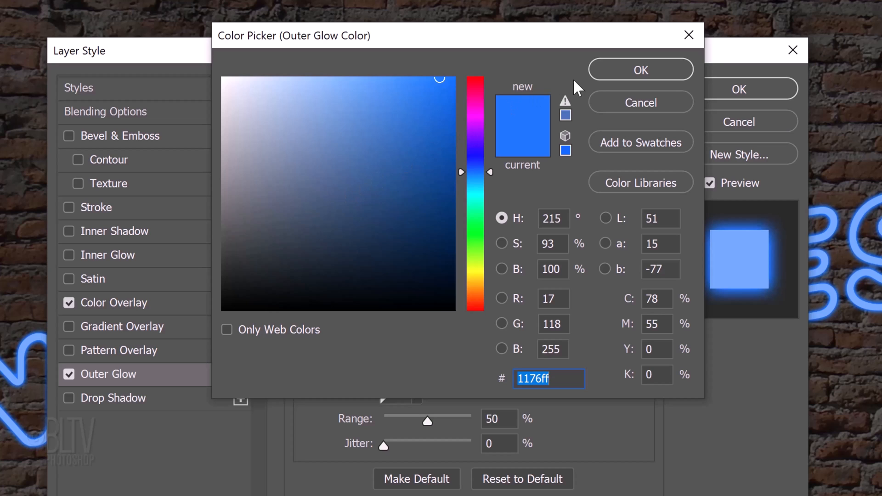
pyautogui.click(640, 69)
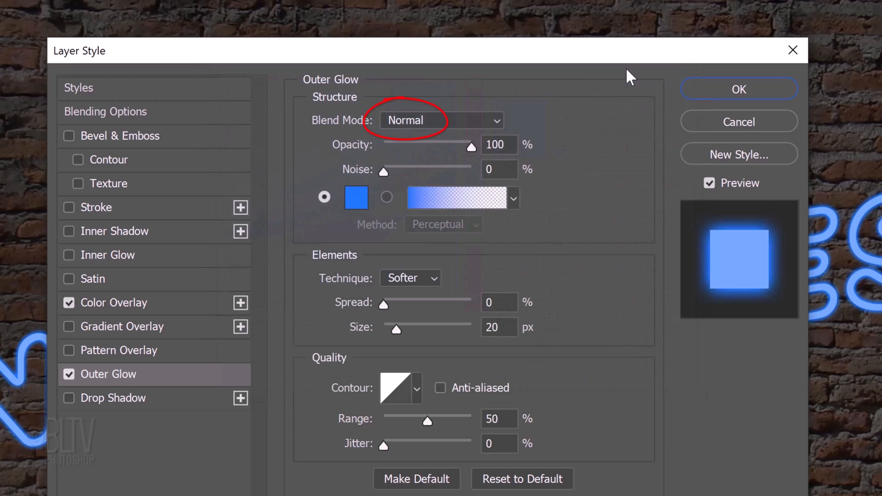
pyautogui.moveTo(498, 144)
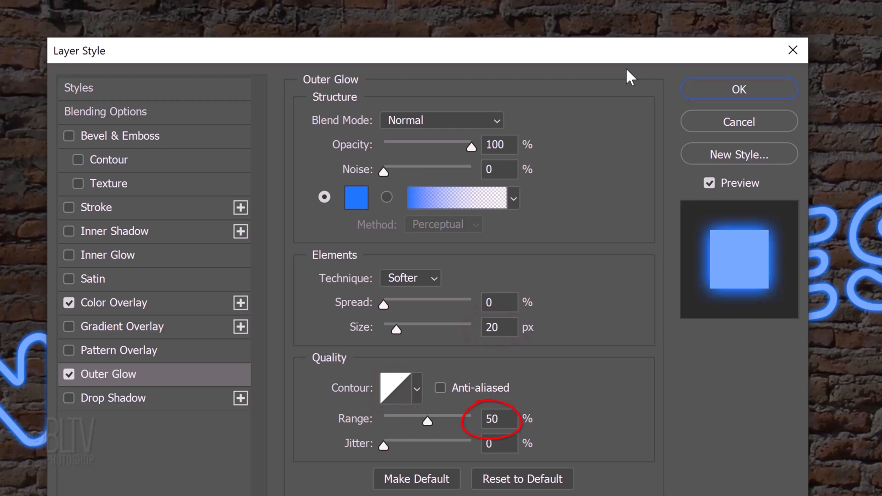
pyautogui.click(115, 397)
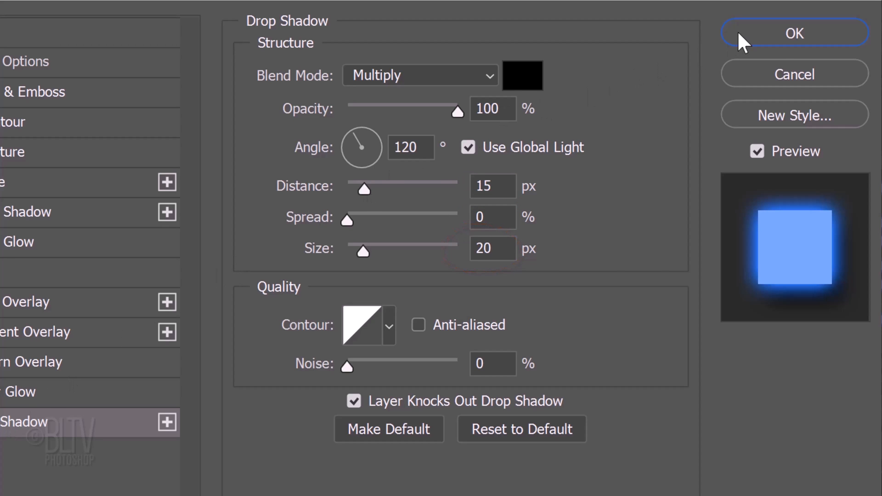
# Apply the black 15 px / 20 px drop shadow together with the overlay and glow effects
pyautogui.click(793, 33)
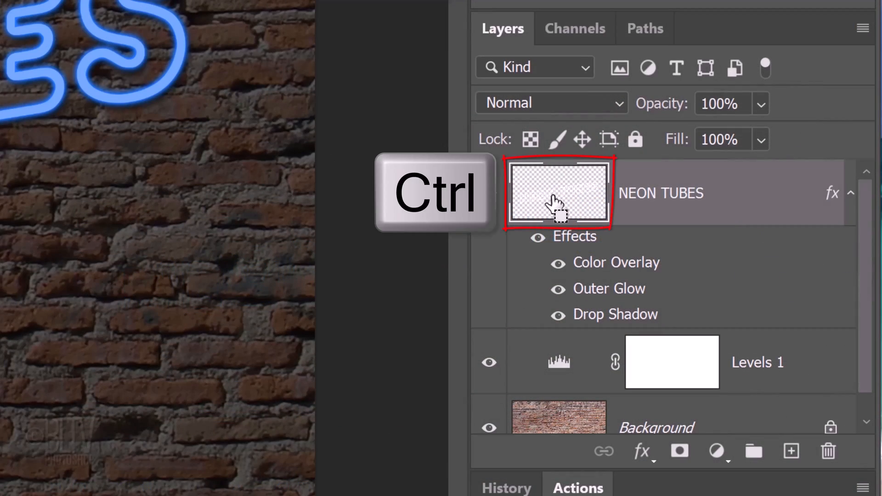
# Load the lettering shape as a selection, contract it 6 px and feather it 2 px
pyautogui.click(281, 18)
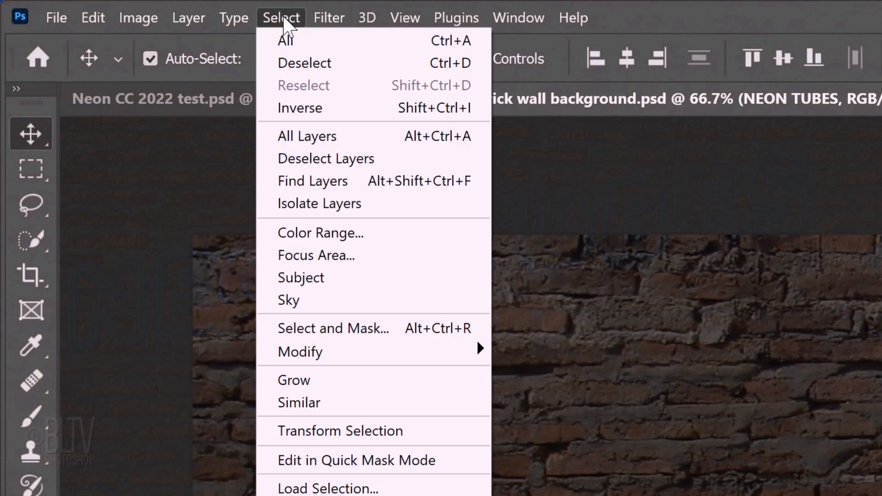
pyautogui.moveTo(300, 351)
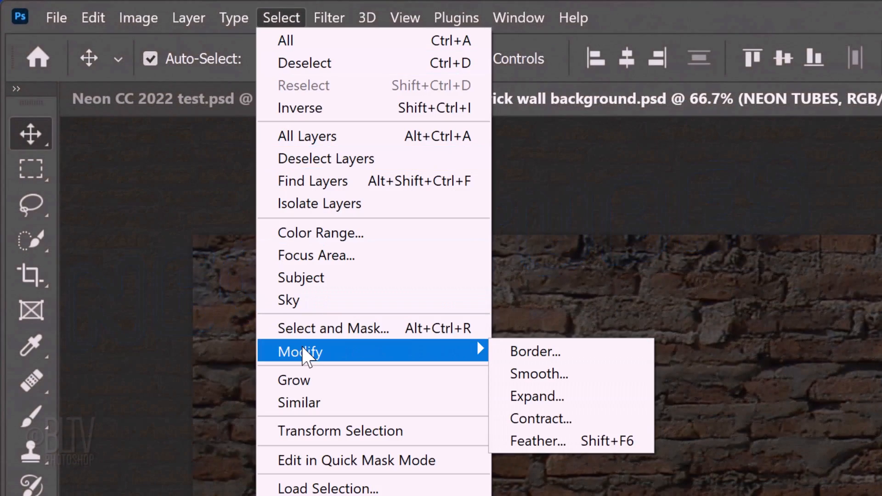
pyautogui.click(539, 419)
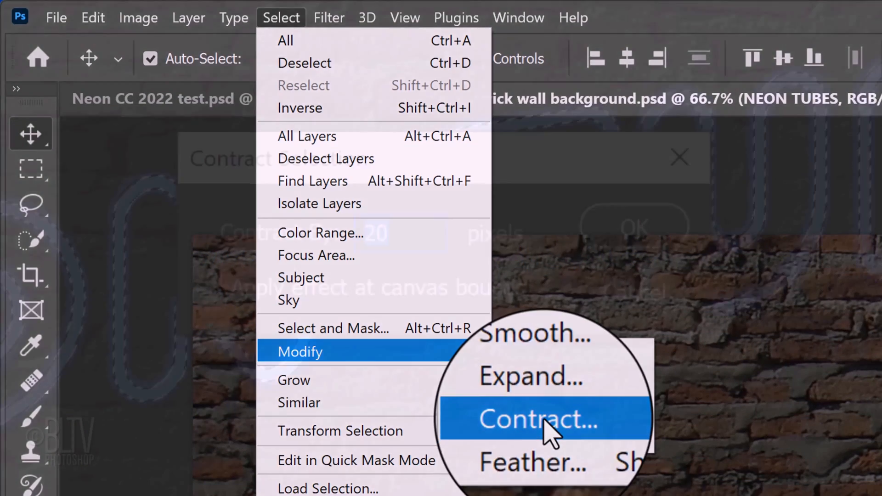
pyautogui.click(537, 419)
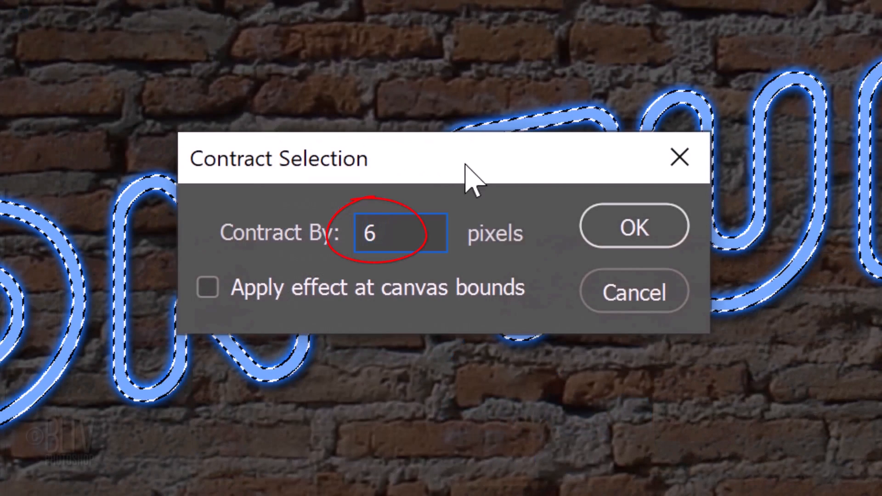
pyautogui.click(280, 17)
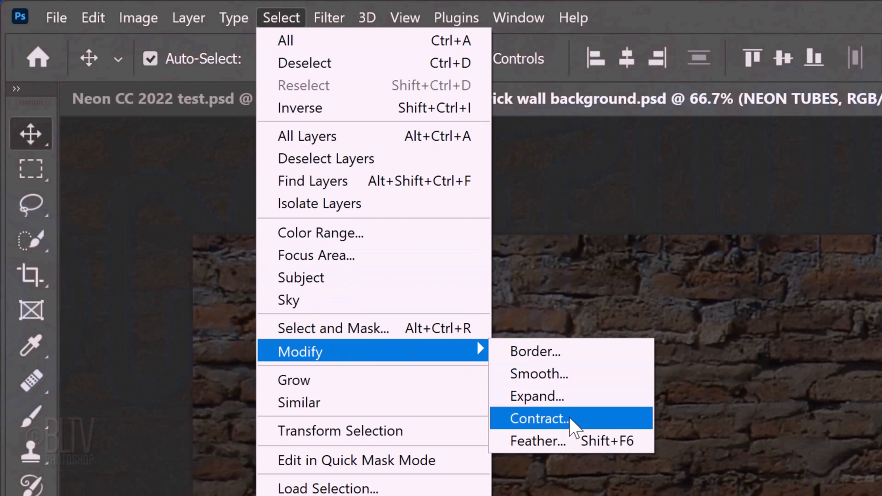
pyautogui.click(536, 440)
pyautogui.write('2')
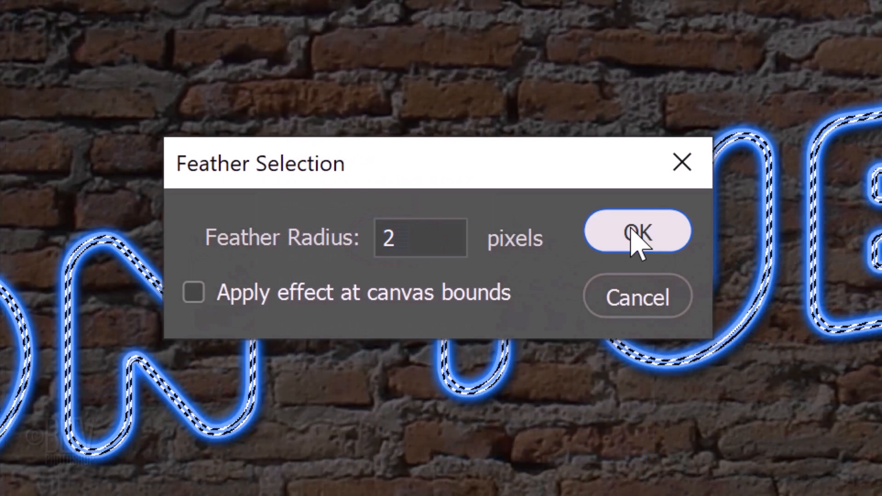
pyautogui.click(637, 230)
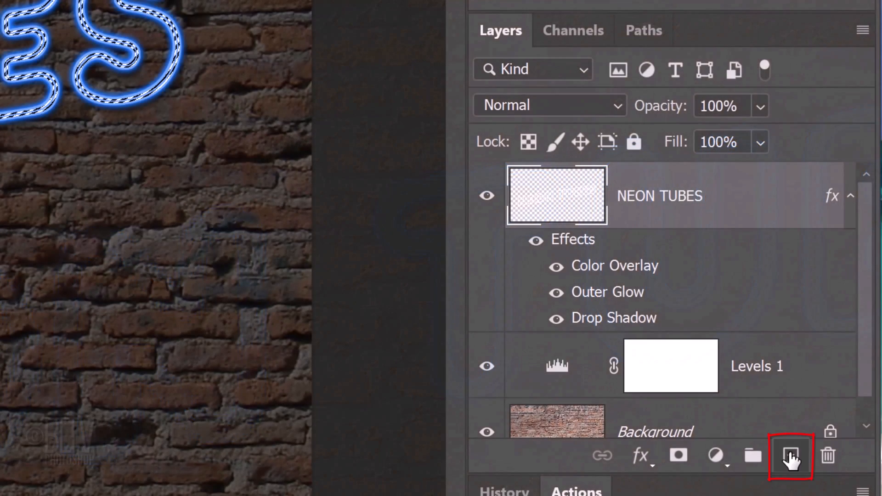
# Add a new layer above the text and fill the selection with white
pyautogui.click(790, 456)
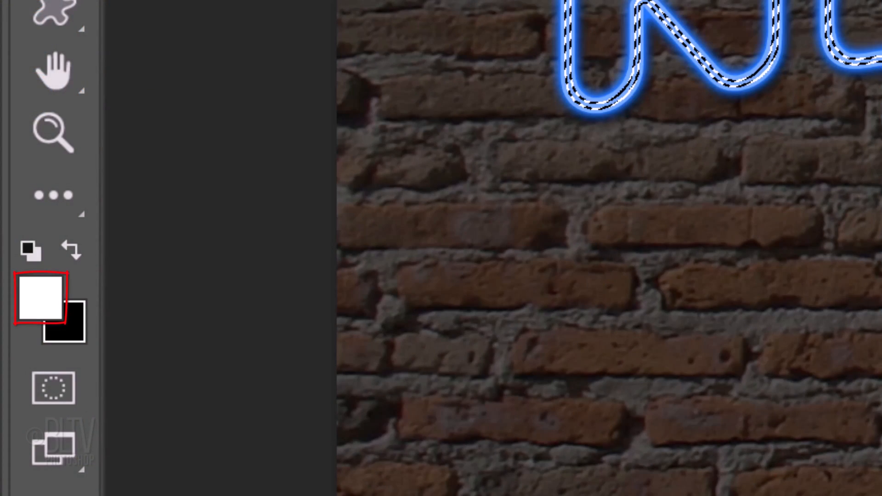
pyautogui.click(791, 449)
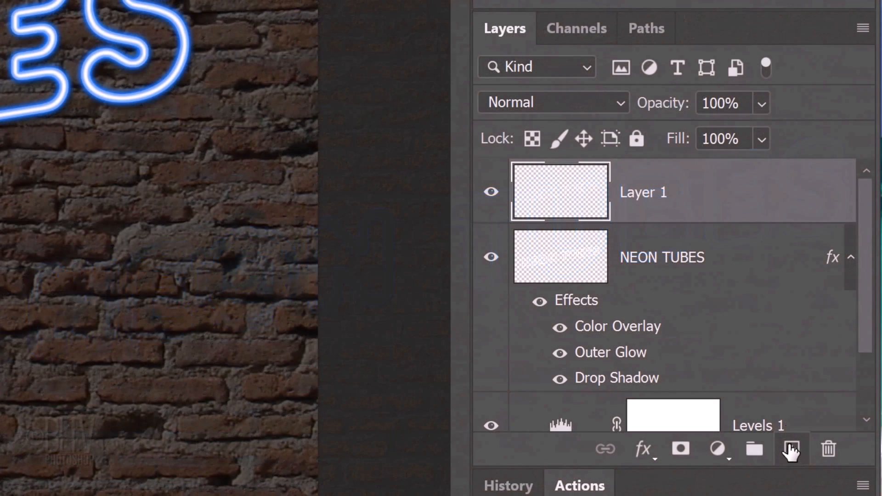
# Convert Layer 1 and NEON TUBES together into a single smart object
pyautogui.click(661, 257)
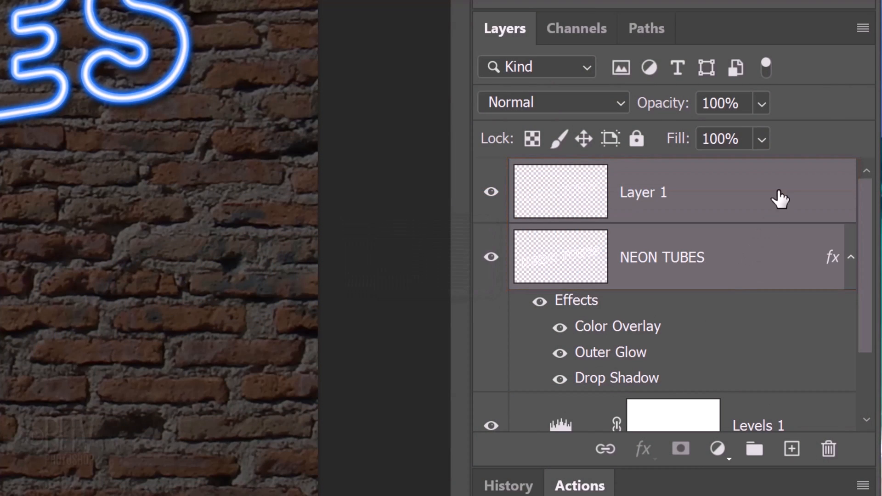
pyautogui.moveTo(863, 29)
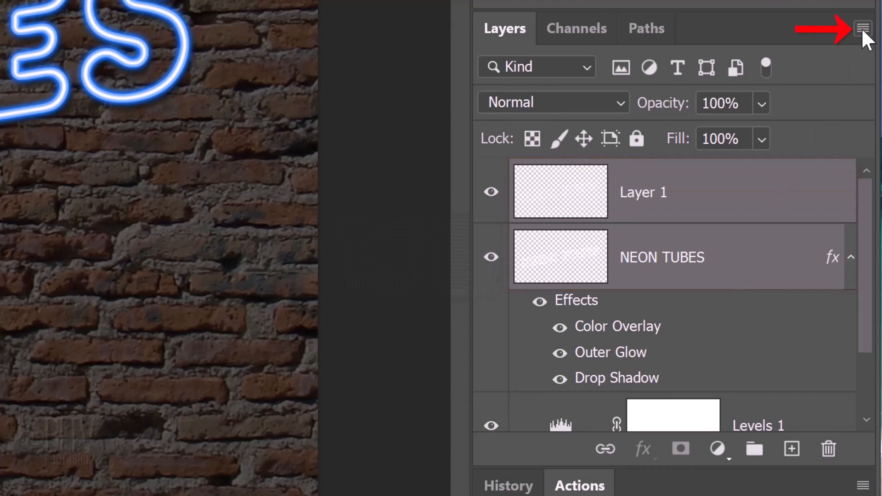
pyautogui.click(862, 28)
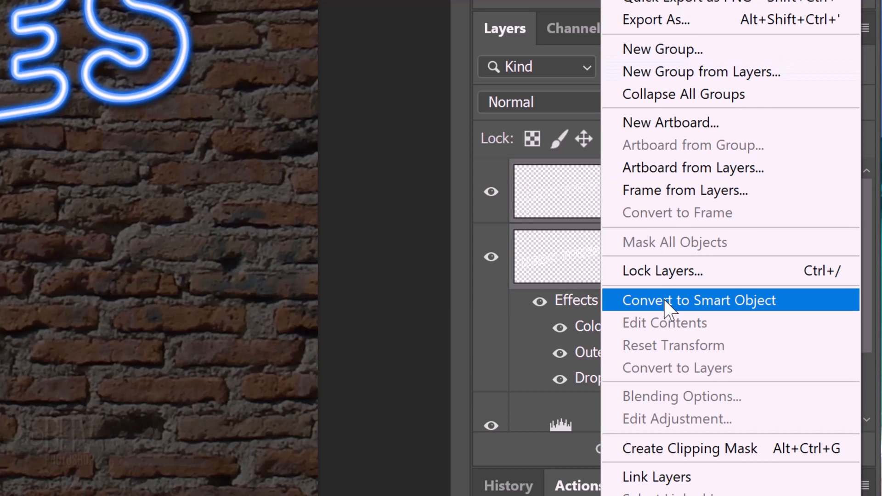
pyautogui.click(698, 300)
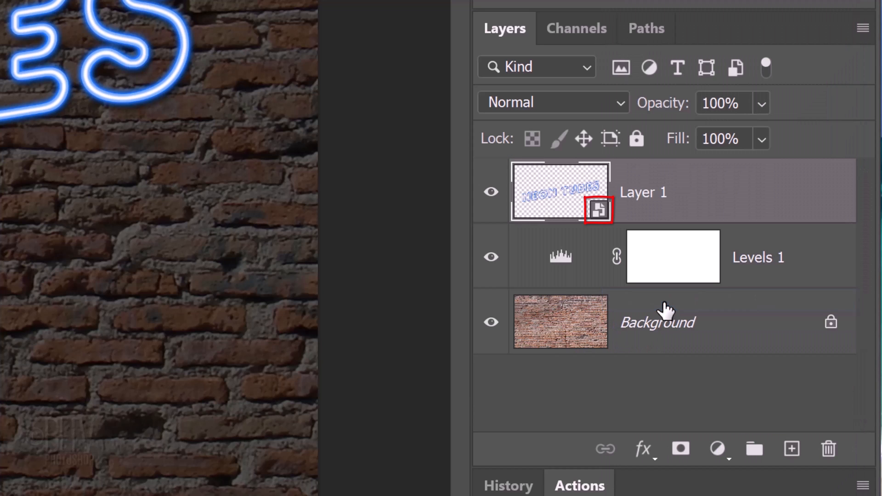
pyautogui.click(285, 16)
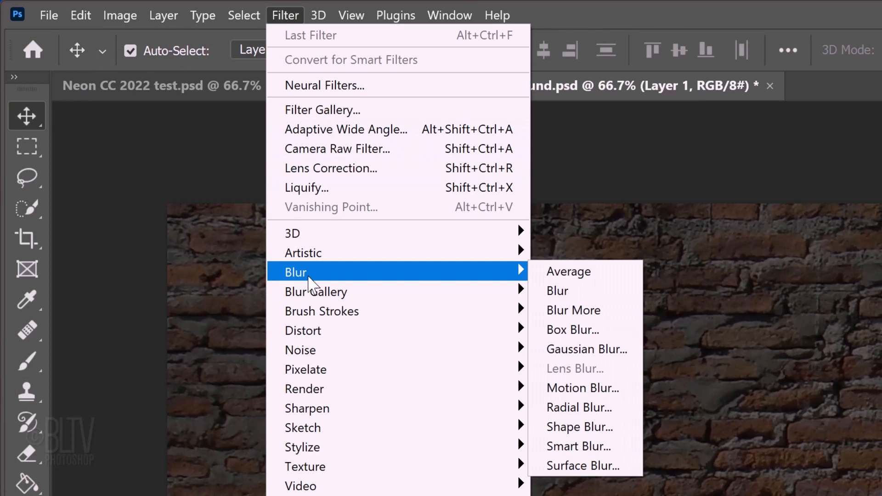
pyautogui.moveTo(585, 348)
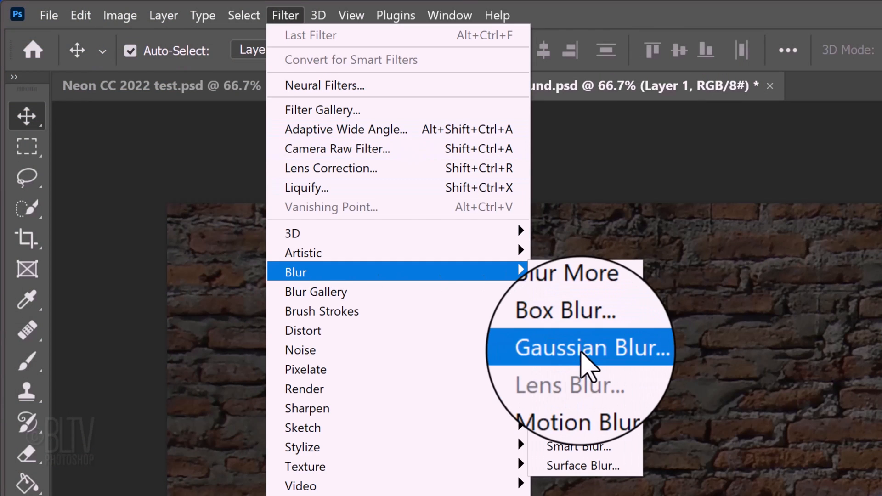
# Apply a 1.0 px Gaussian Blur to the NEON TUBES smart object as a smart filter
pyautogui.click(585, 347)
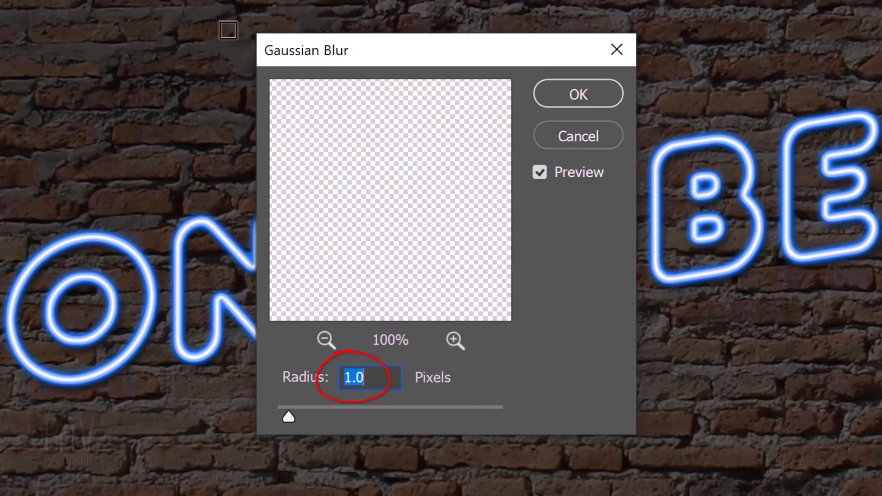
pyautogui.click(577, 94)
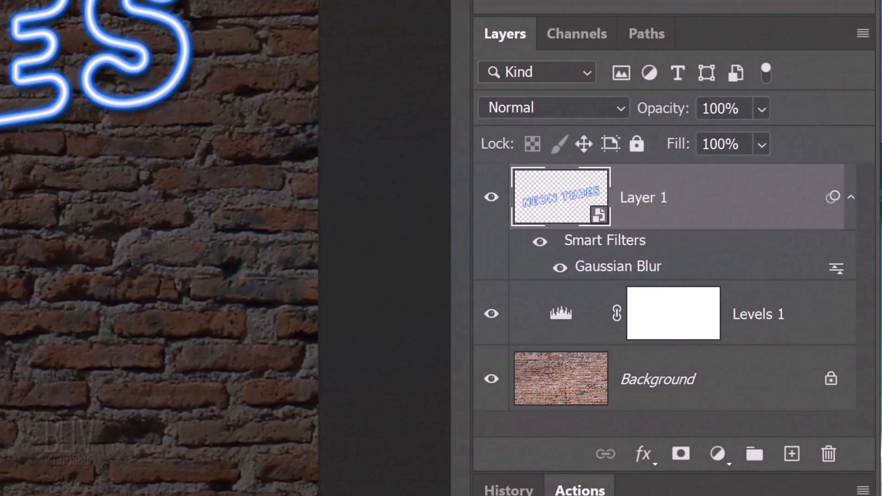
pyautogui.moveTo(532, 394)
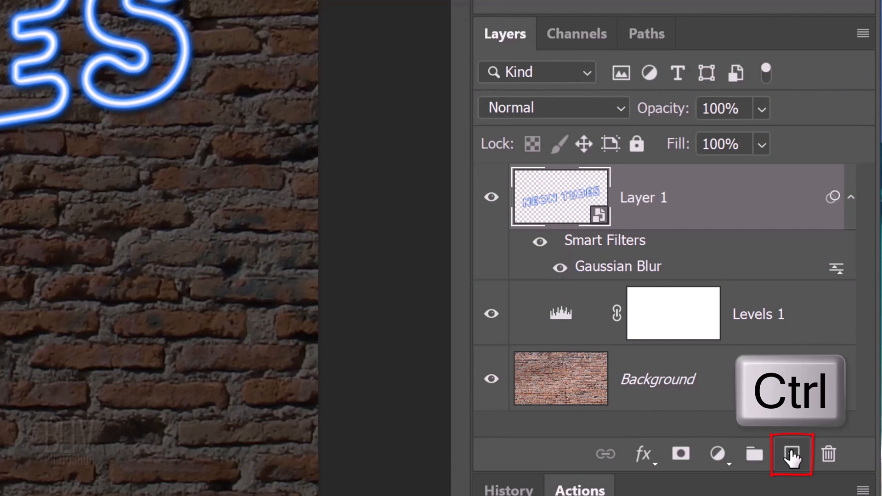
# Add an empty Layer 2 beneath the tubes and load the lettering selection feathered by 20 px
pyautogui.click(791, 454)
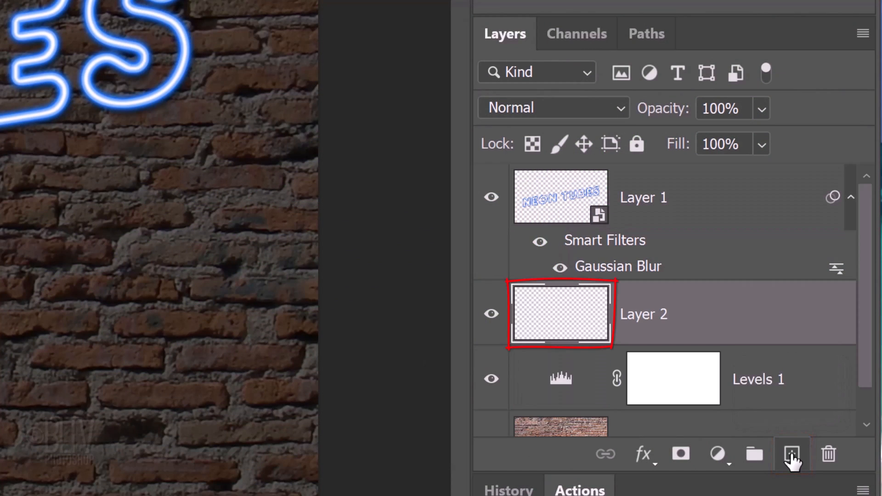
pyautogui.click(560, 196)
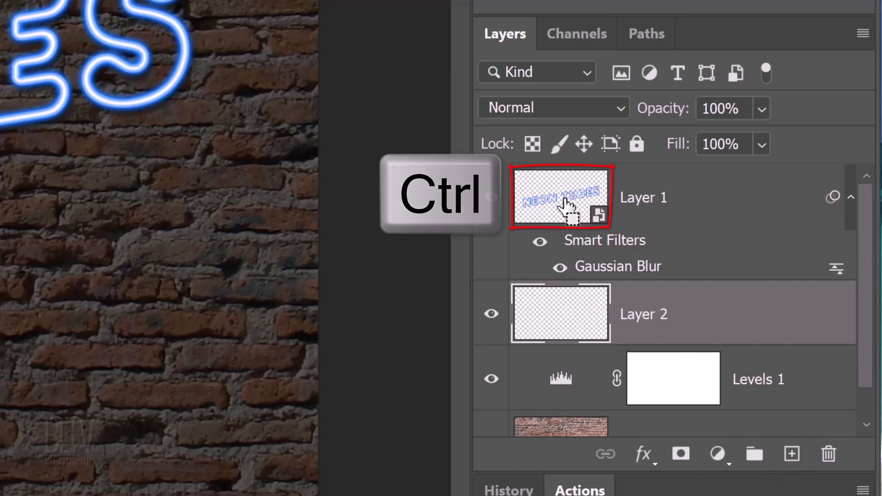
pyautogui.click(560, 197)
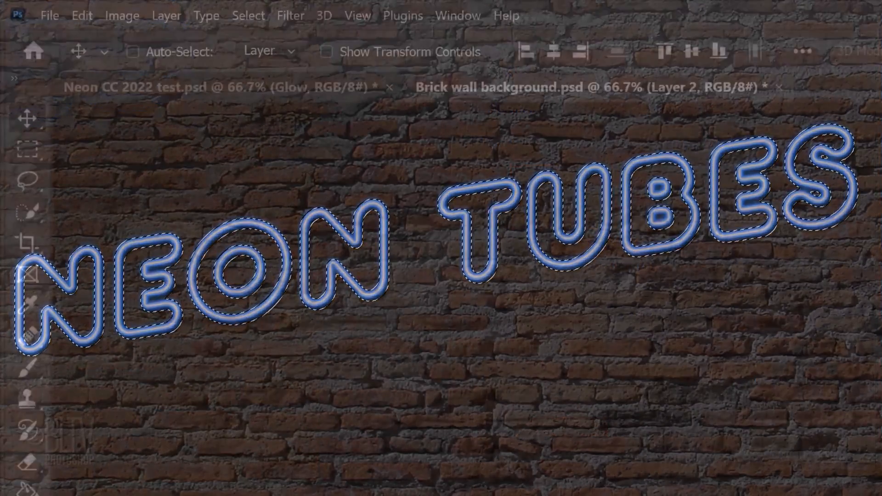
pyautogui.click(248, 16)
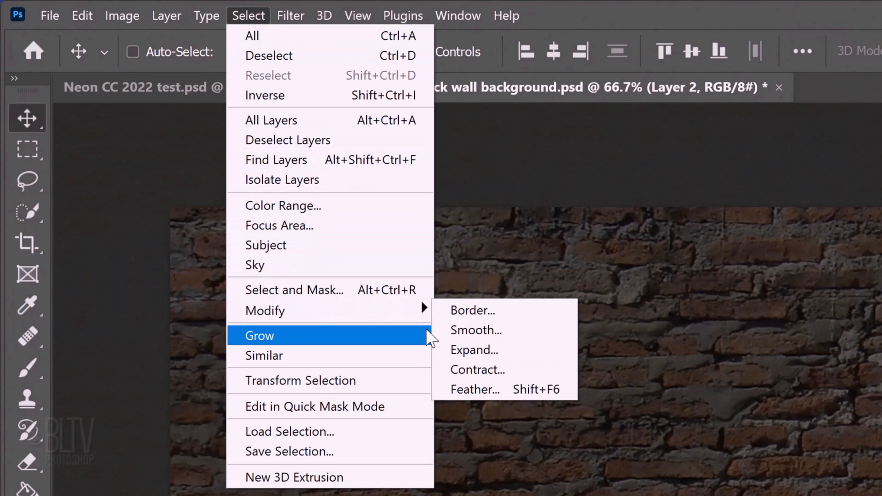
pyautogui.click(474, 389)
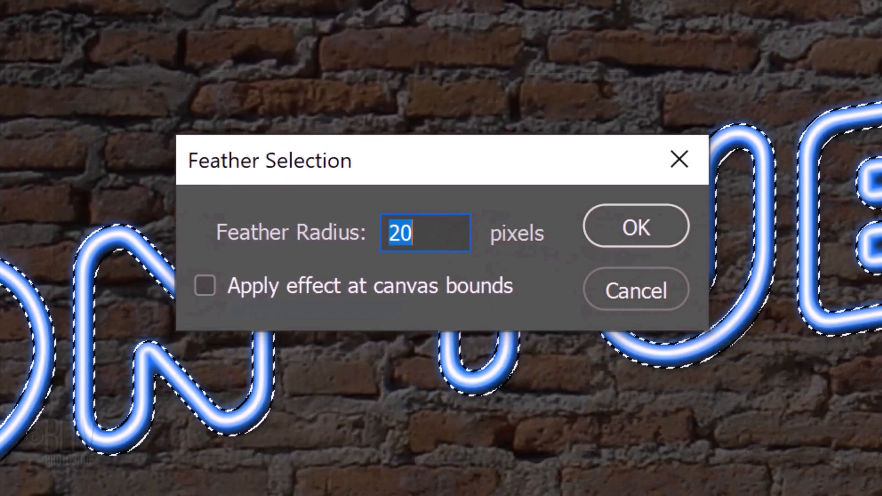
pyautogui.click(634, 226)
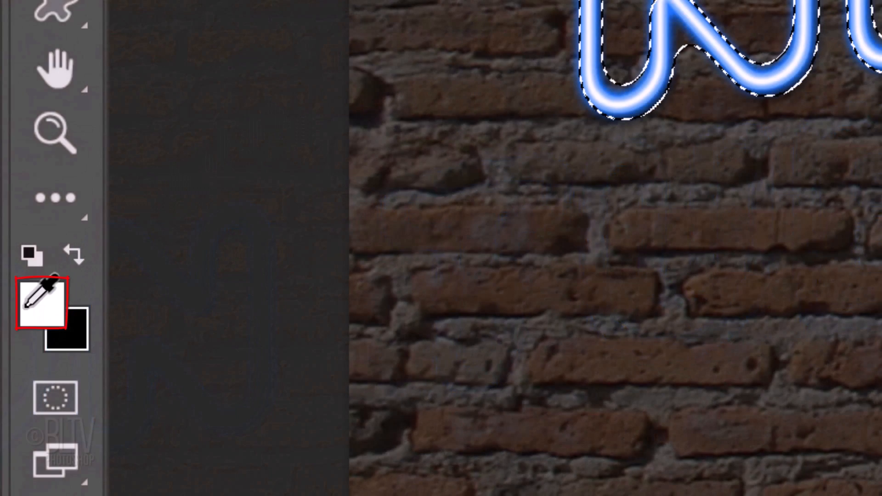
# Set the foreground colour to light blue 4CA9FF for filling the feathered lettering
pyautogui.click(41, 304)
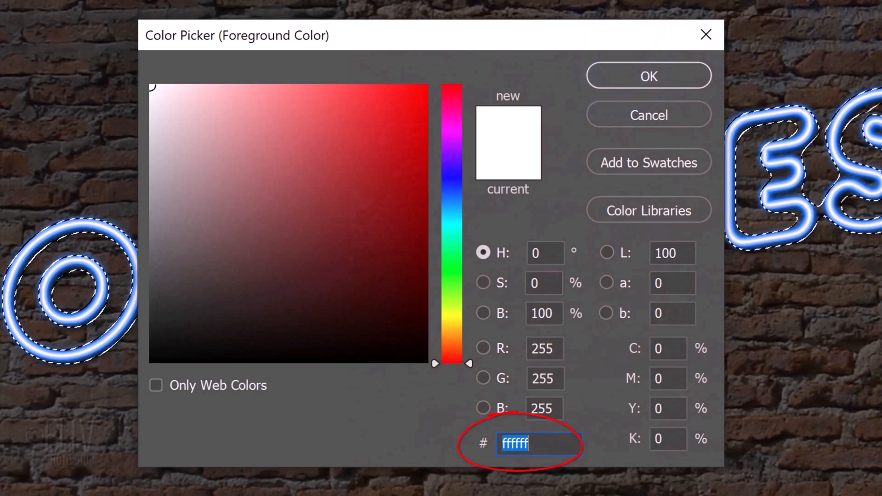
pyautogui.write('4C')
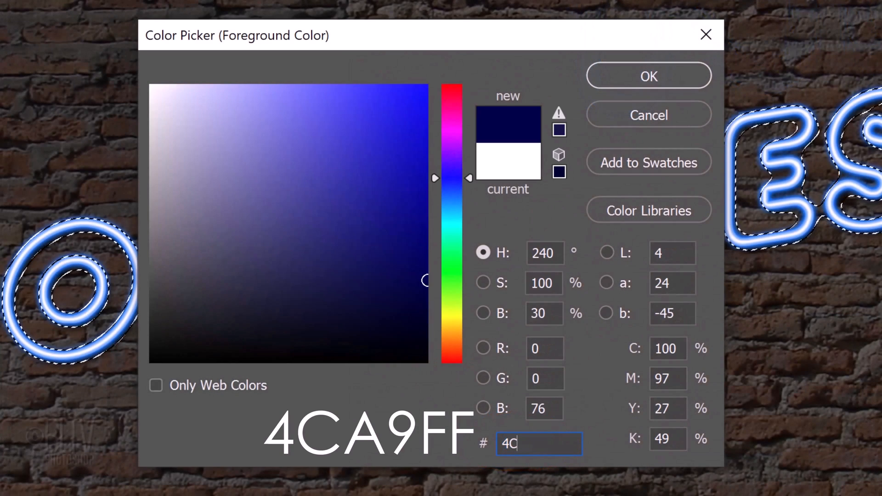
pyautogui.write('A9F')
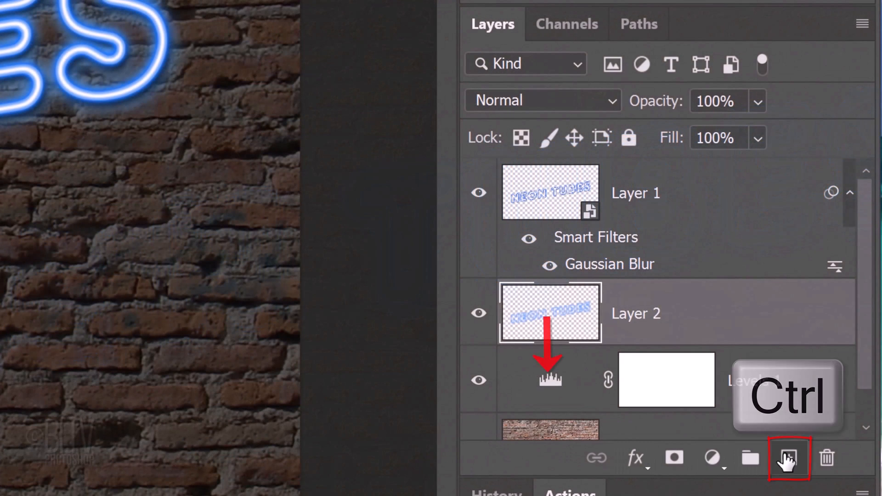
# Add empty Layer 3 beneath Layer 2 and load the Alpha 1 lettering channel as a selection
pyautogui.click(788, 458)
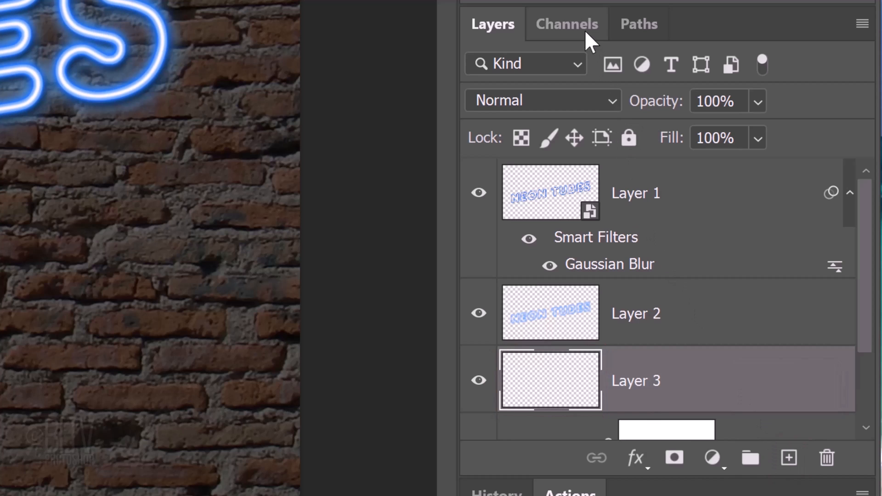
pyautogui.click(567, 24)
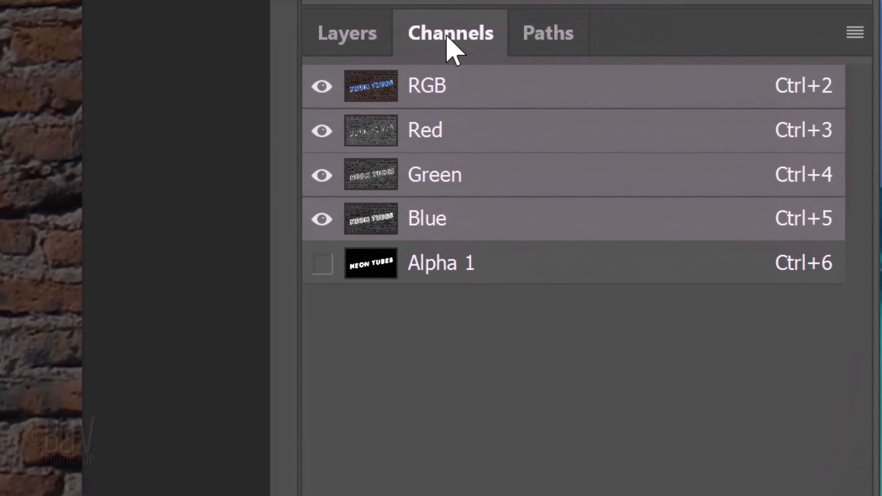
pyautogui.click(370, 263)
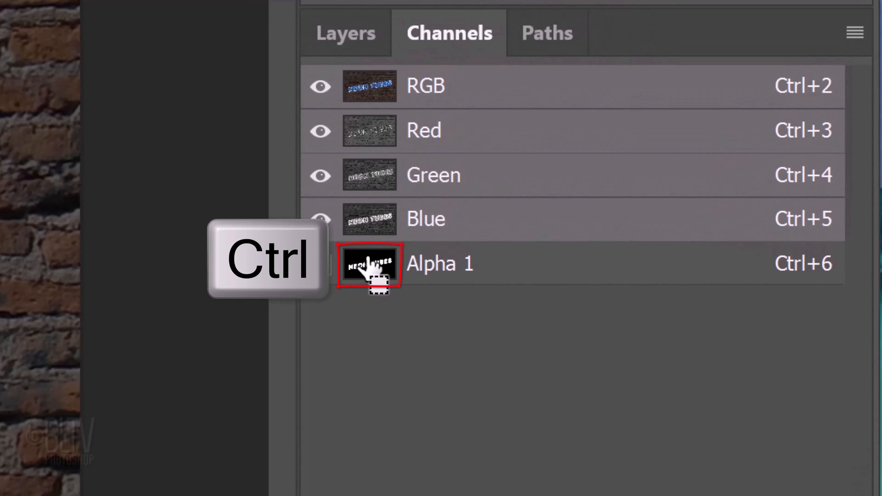
pyautogui.click(368, 263)
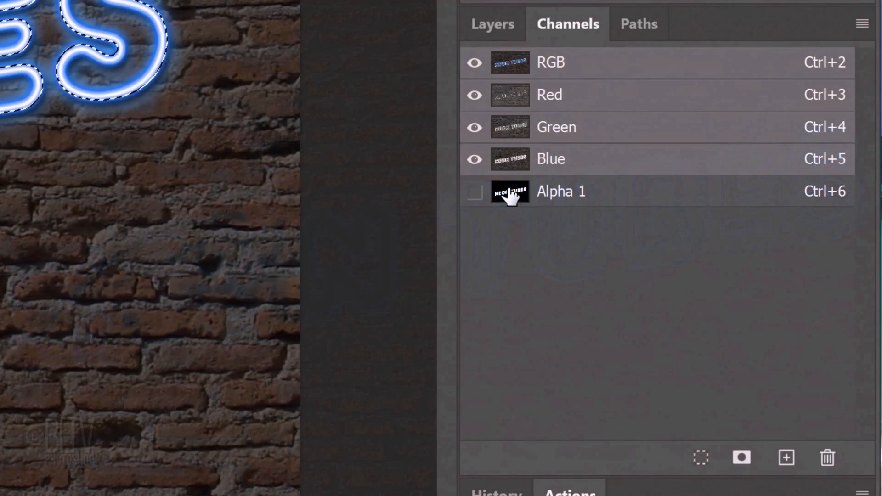
pyautogui.click(580, 102)
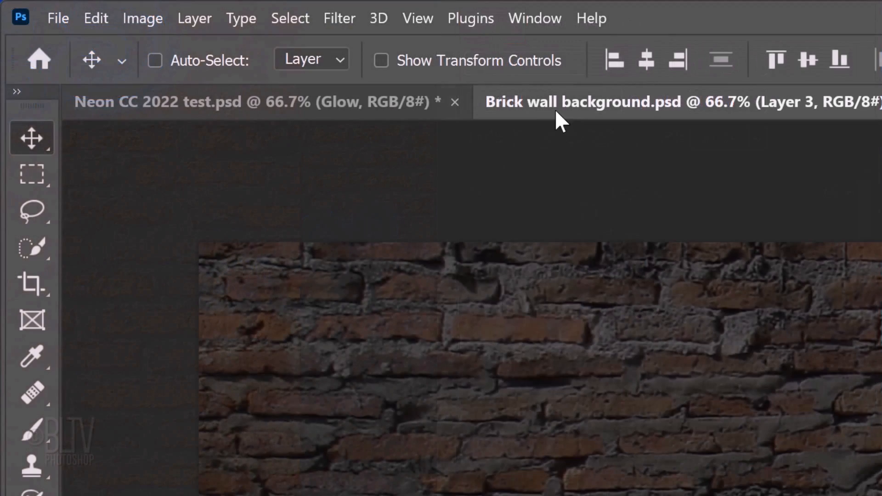
pyautogui.click(290, 17)
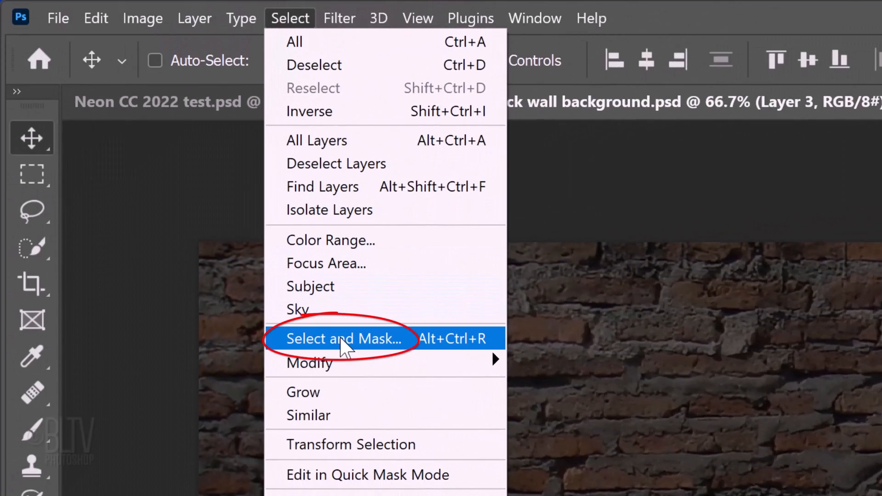
# Refine the selection in Select and Mask with Feather 200 px and Shift Edge +20%
pyautogui.click(342, 339)
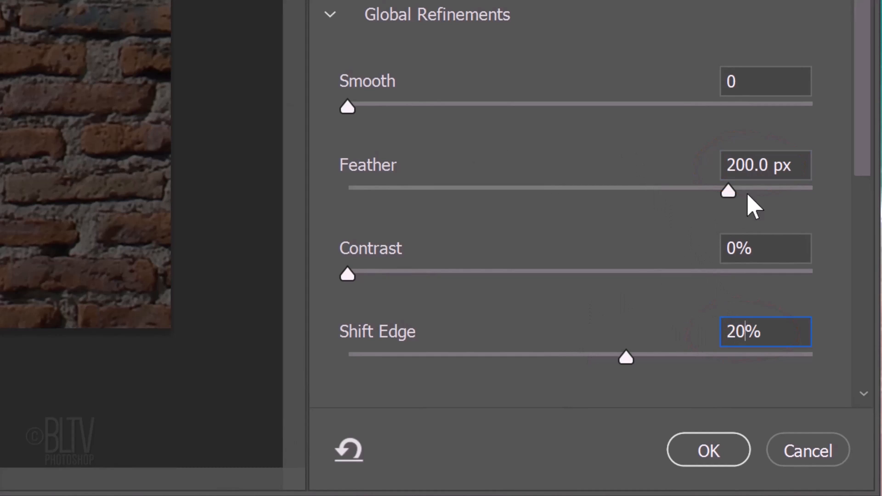
pyautogui.scroll(-3)
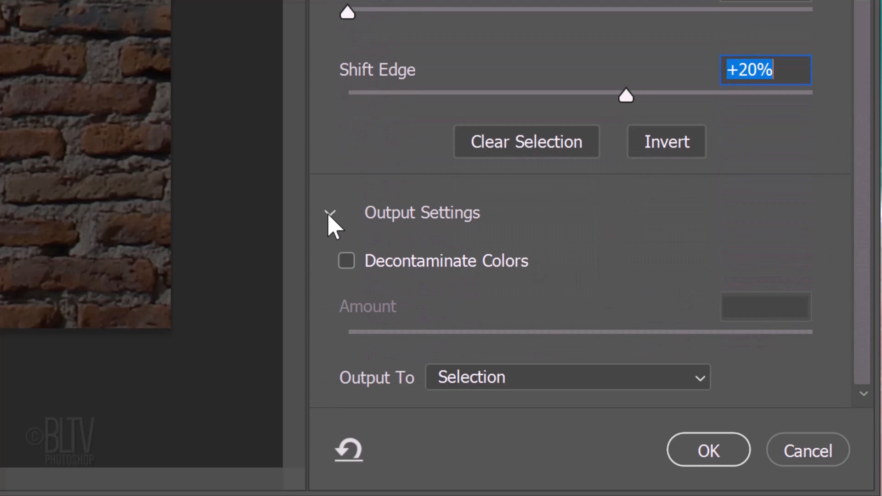
pyautogui.moveTo(637, 417)
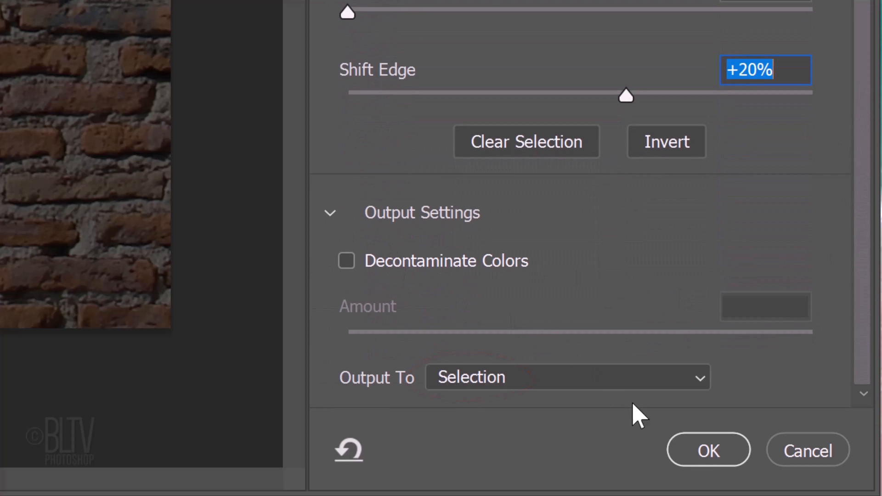
pyautogui.click(707, 450)
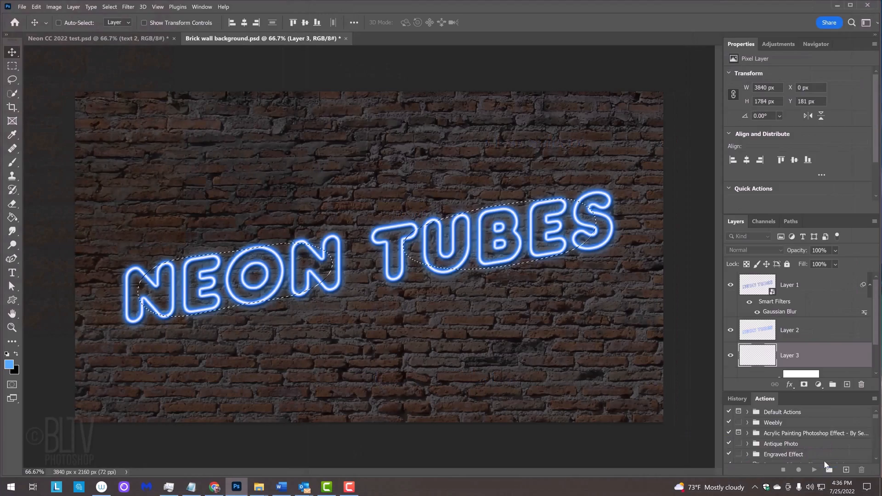
# Blend the Layer 3 glow in Vivid Light and its duplicate copy in Color Dodge
pyautogui.click(753, 250)
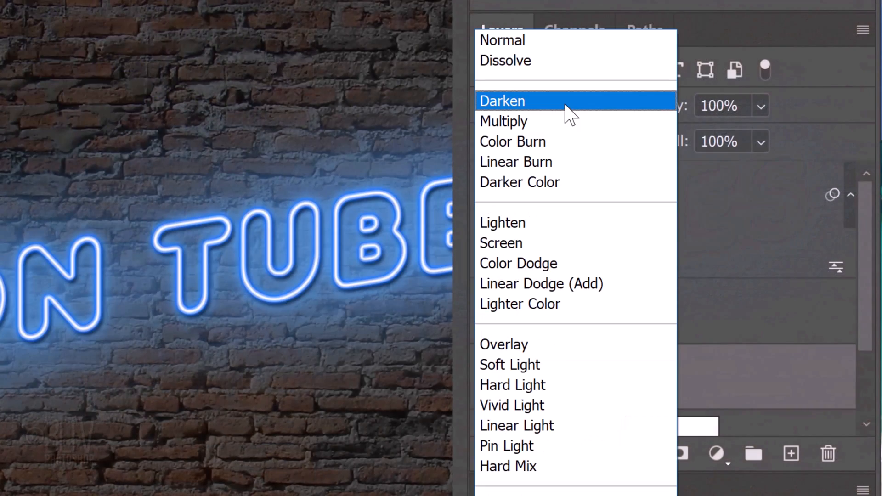
pyautogui.moveTo(512, 405)
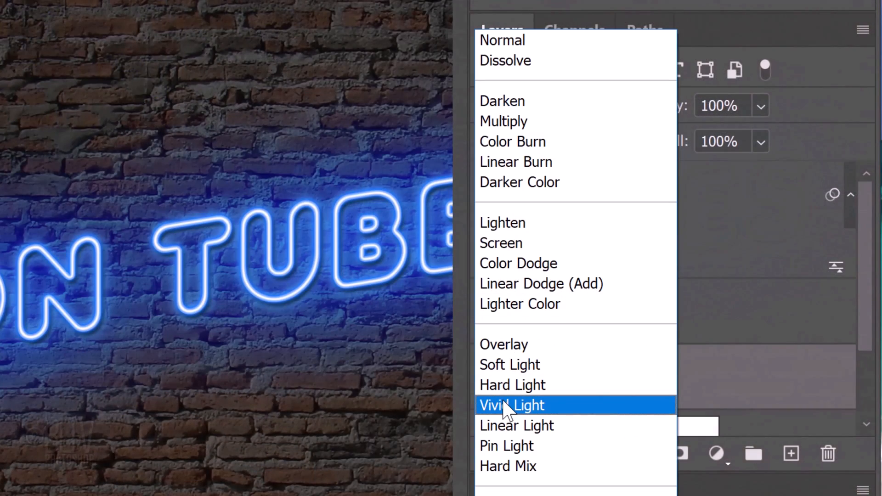
pyautogui.click(511, 405)
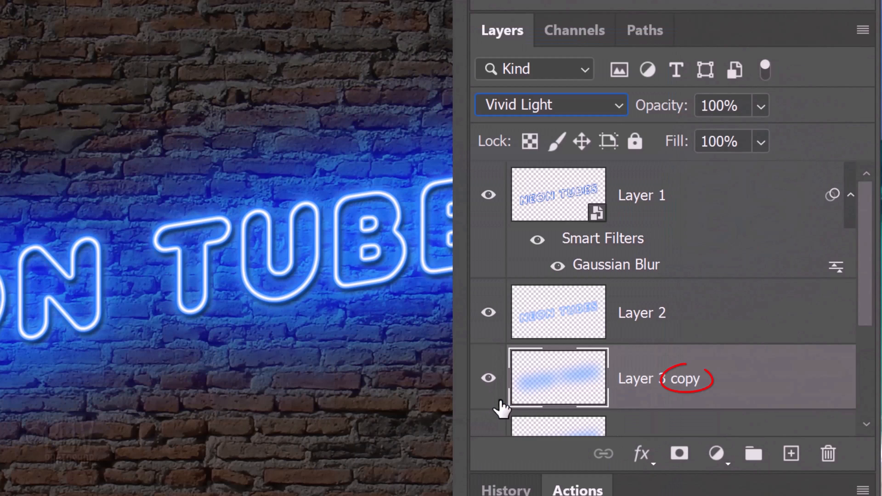
pyautogui.click(550, 105)
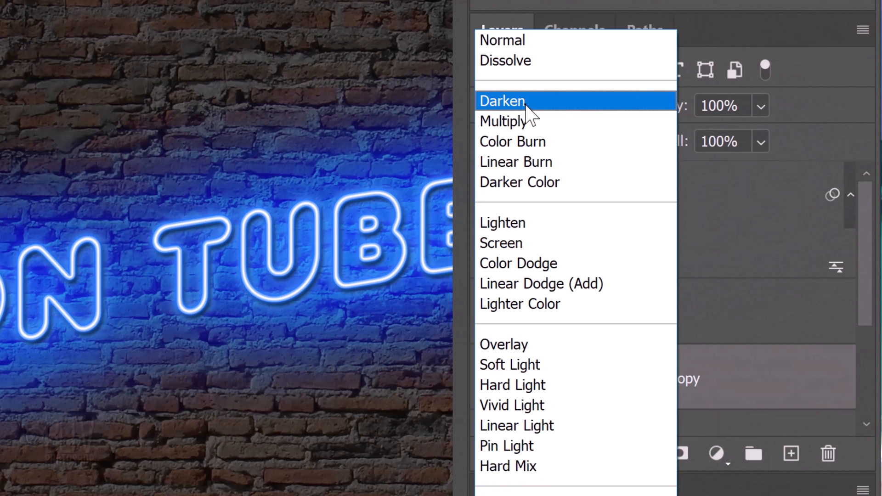
pyautogui.moveTo(517, 263)
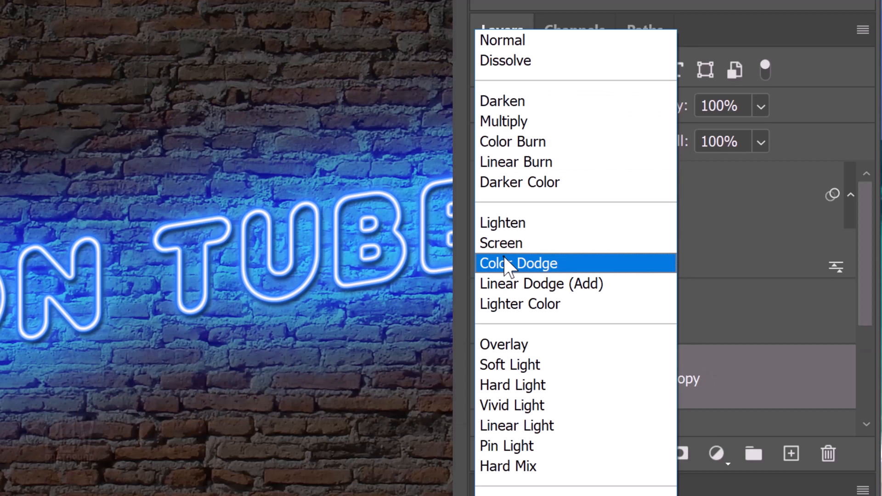
pyautogui.click(518, 264)
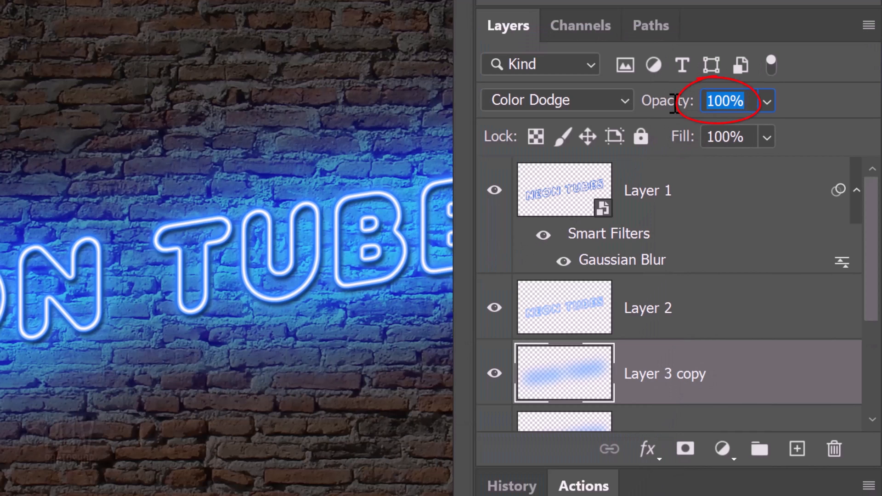